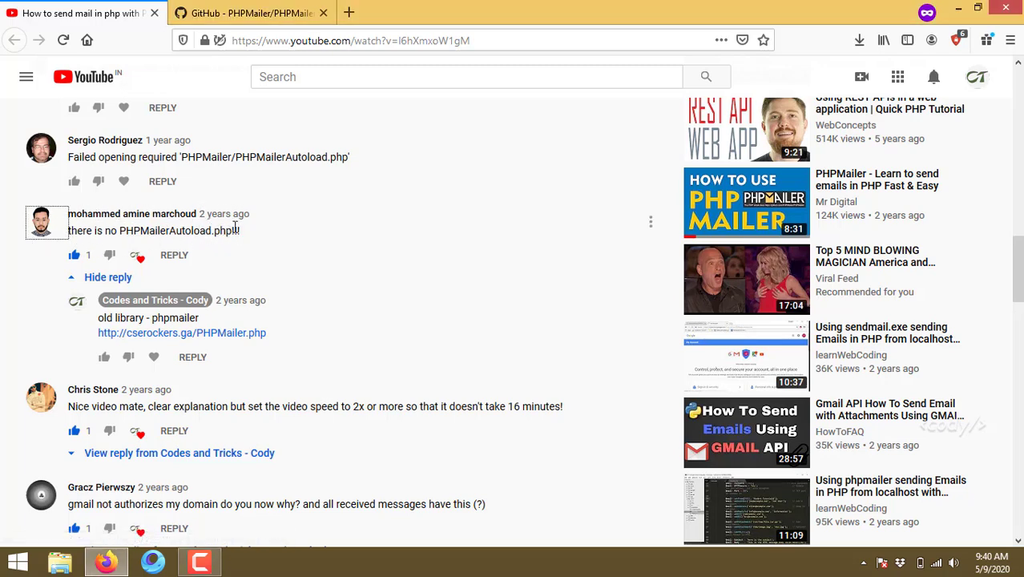
Step: Bring the video description with the github.com/PHPMailer/PHPMailer link into view
{"action": "triple_click", "coordinate": [153, 230]}
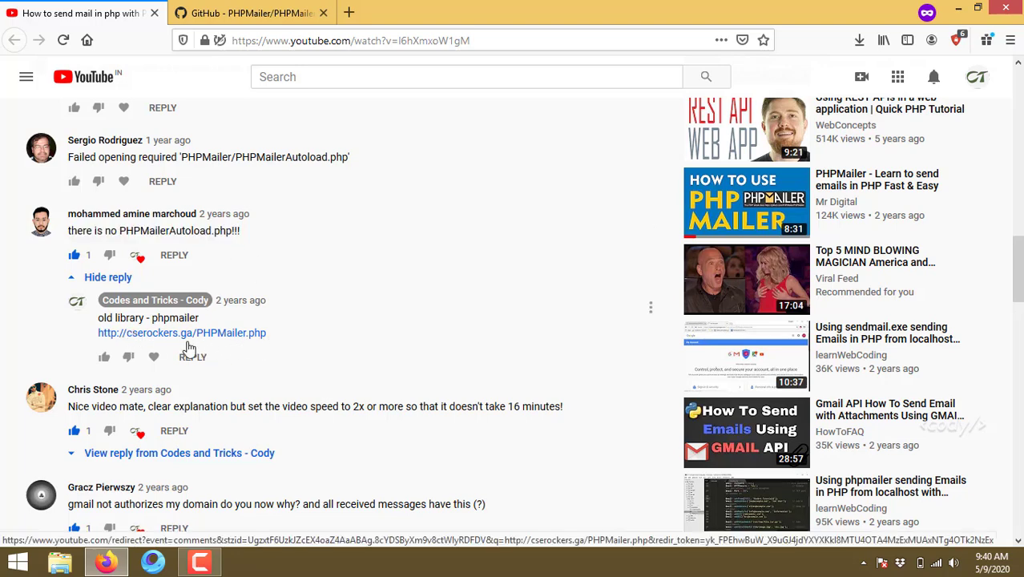
{"action": "mouse_move", "coordinate": [243, 346]}
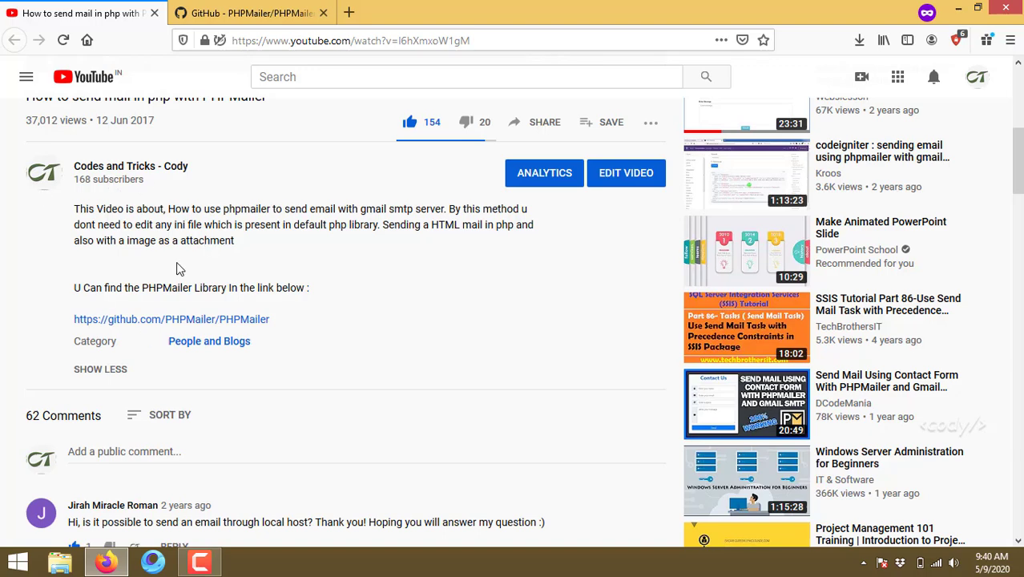
{"action": "mouse_move", "coordinate": [236, 329]}
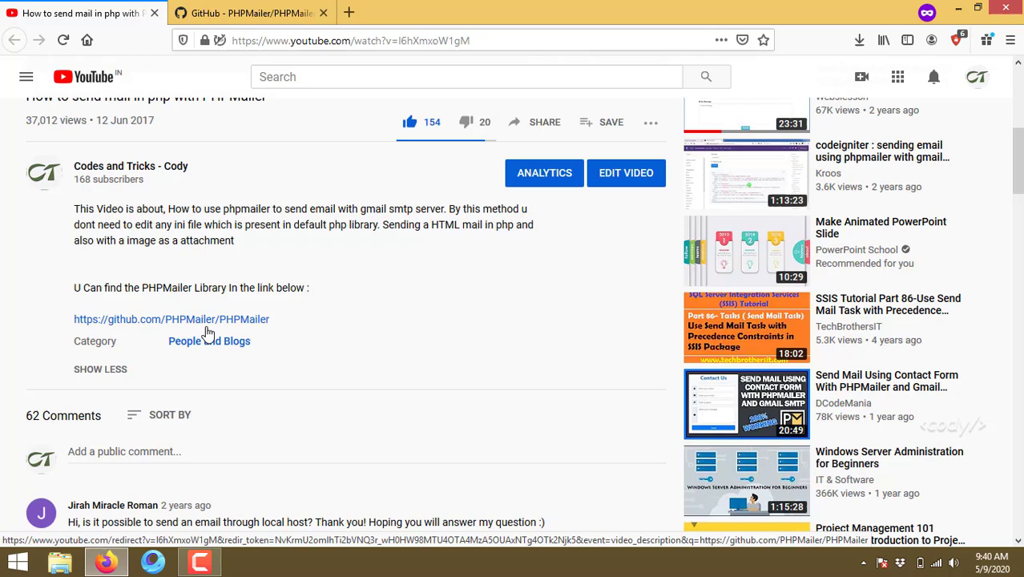
Step: Show the README's Installation & loading section and select 'composer require phpmailer/phpmailer' to copy
{"action": "left_click", "coordinate": [249, 13]}
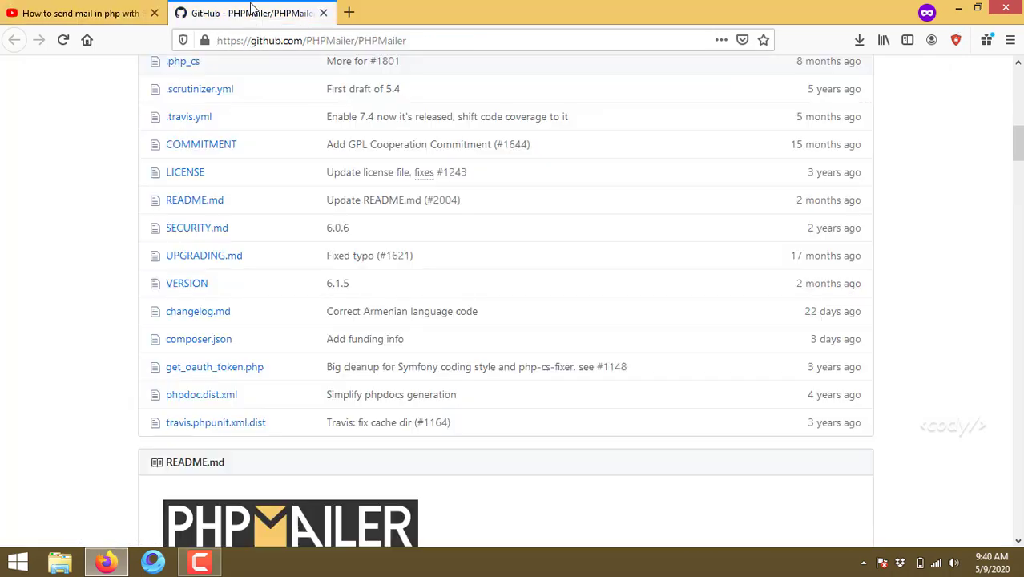
{"action": "scroll", "scroll_direction": "down", "scroll_amount": 3}
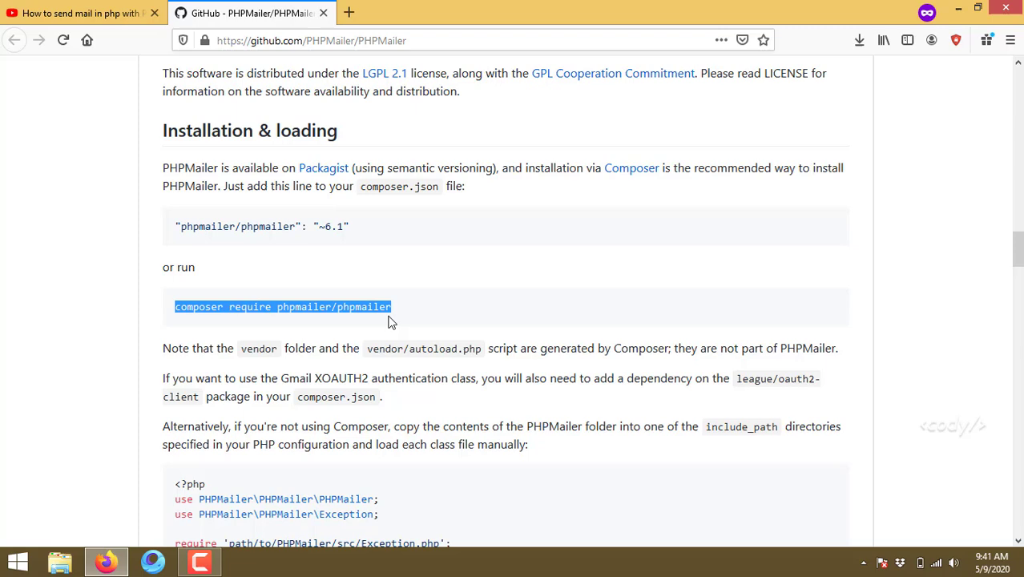
{"action": "mouse_move", "coordinate": [4, 489]}
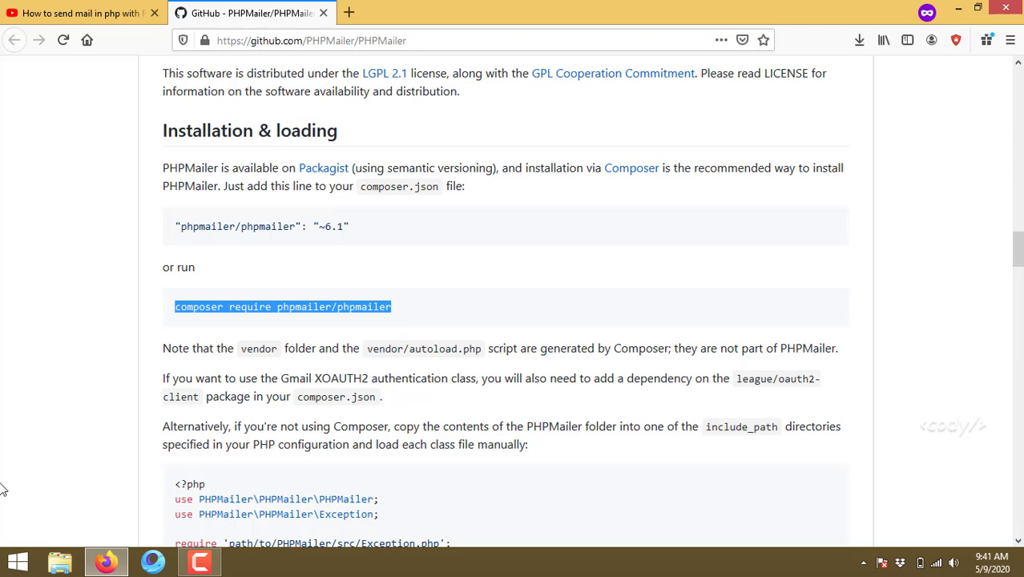
Step: Launch Command Prompt via Start search 'cm' and run the pasted composer require, which fails as unrecognized
{"action": "left_click", "coordinate": [16, 561]}
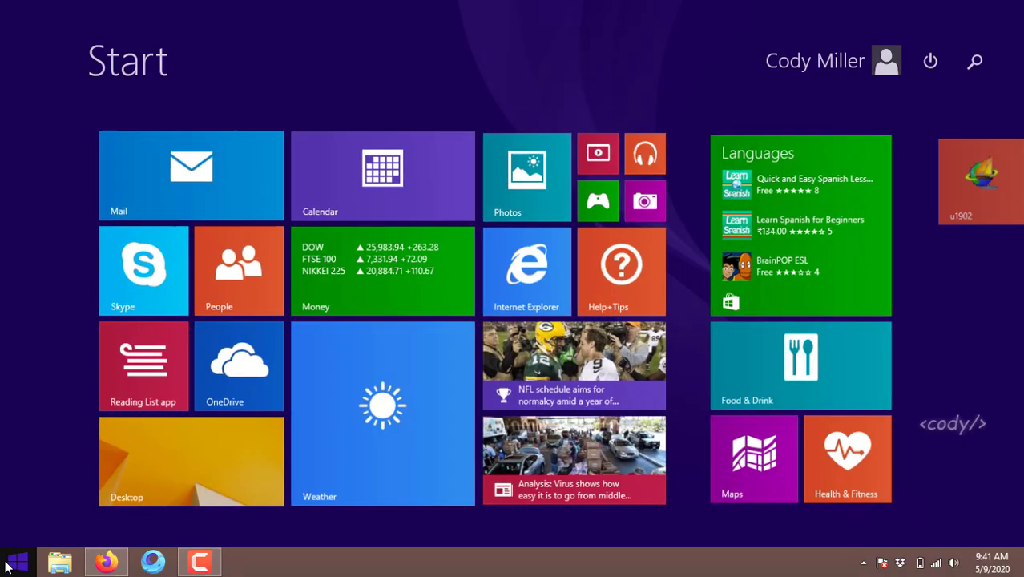
{"action": "type", "text": "cm"}
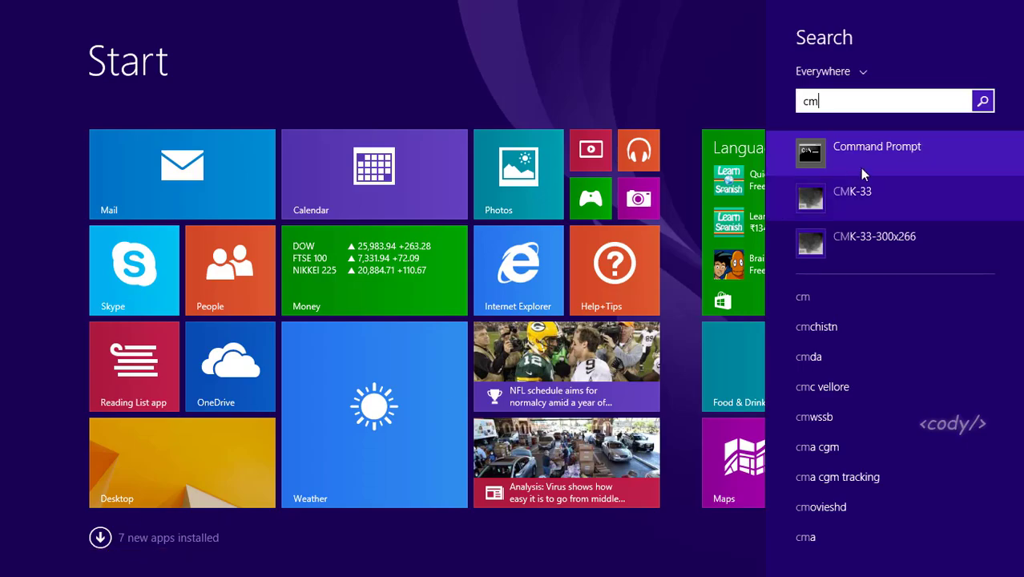
{"action": "left_click", "coordinate": [876, 146]}
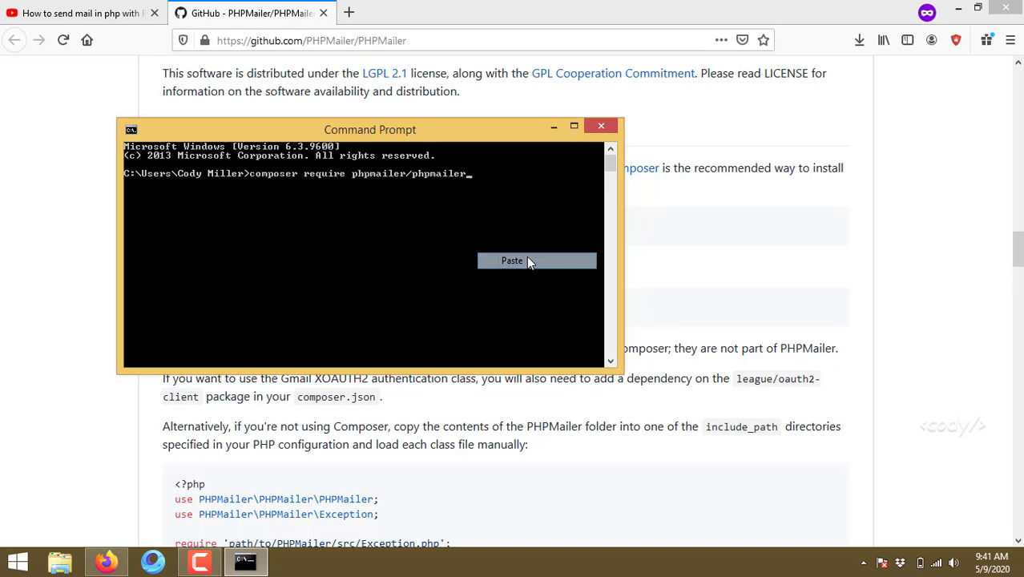
{"action": "key", "text": "enter"}
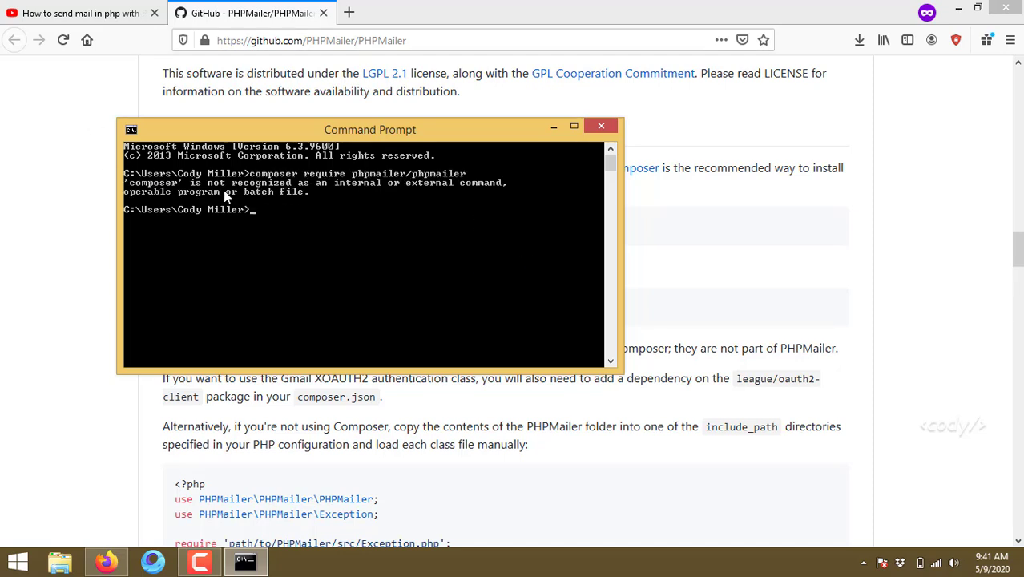
{"action": "mouse_move", "coordinate": [325, 217]}
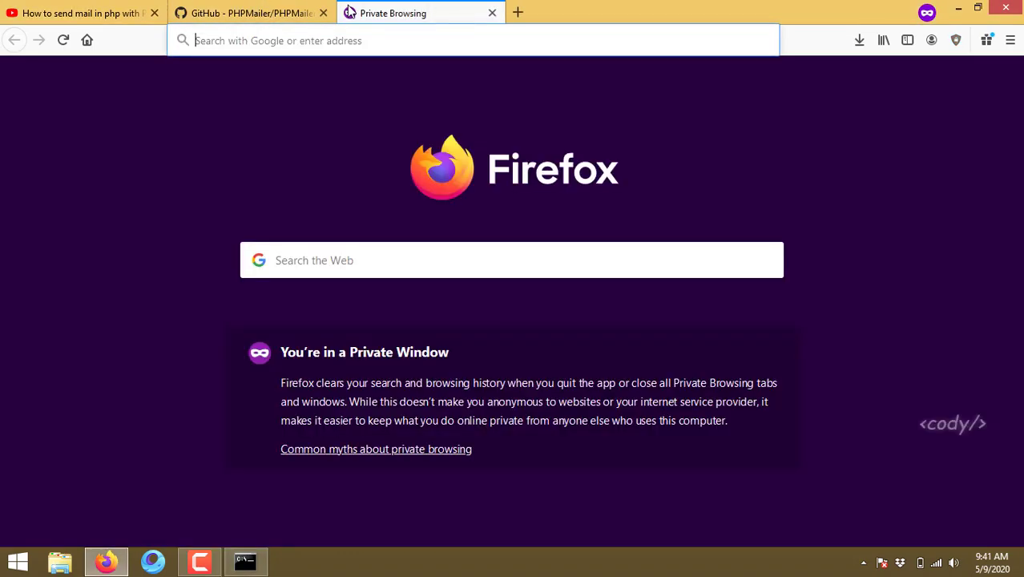
Step: Search Google for 'composer download' and reach the getcomposer.org Download Composer page
{"action": "type", "text": "composer+download"}
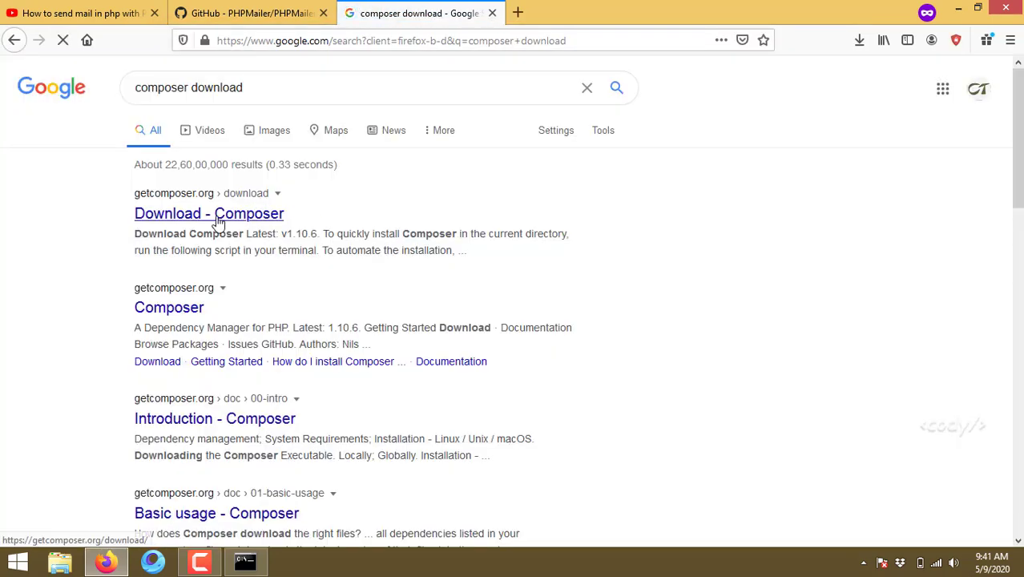
{"action": "left_click", "coordinate": [208, 213]}
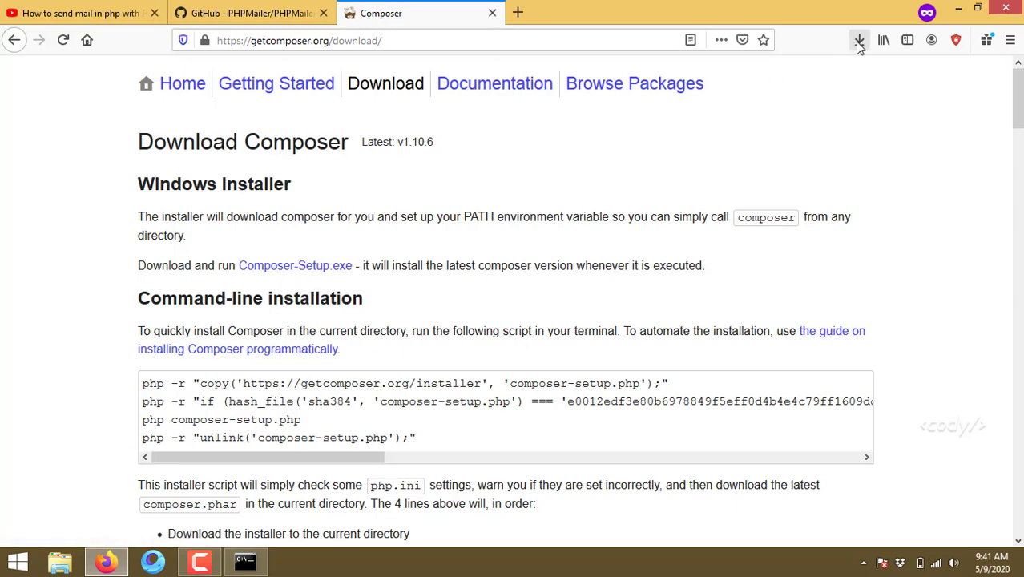
Step: Run Composer-Setup.exe for all users with PHP at C:\xampp\php\php.exe, accepting defaults and the OneDrive warning
{"action": "left_click", "coordinate": [858, 40]}
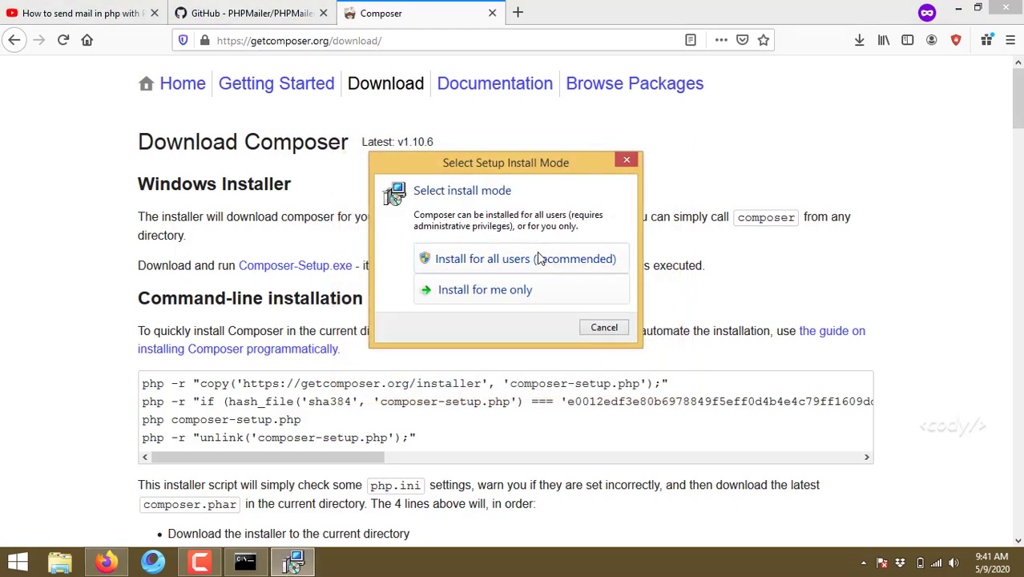
{"action": "left_click", "coordinate": [525, 258]}
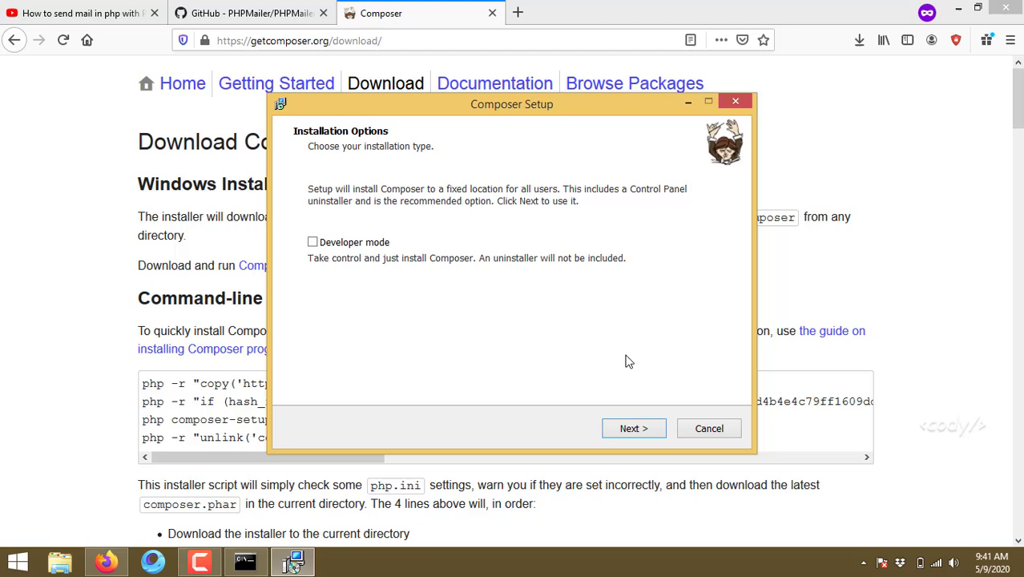
{"action": "left_click", "coordinate": [633, 428]}
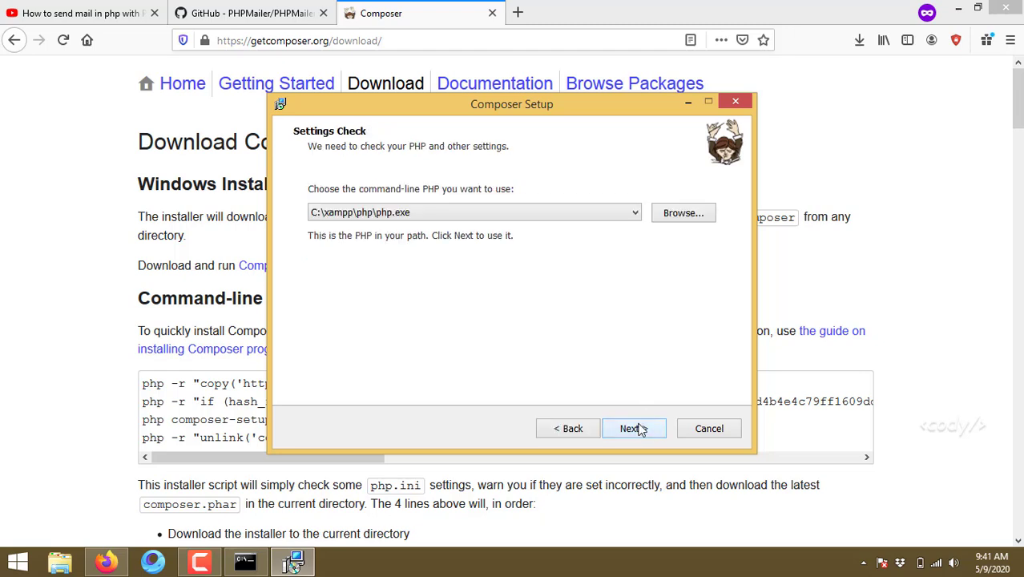
{"action": "left_click", "coordinate": [633, 428]}
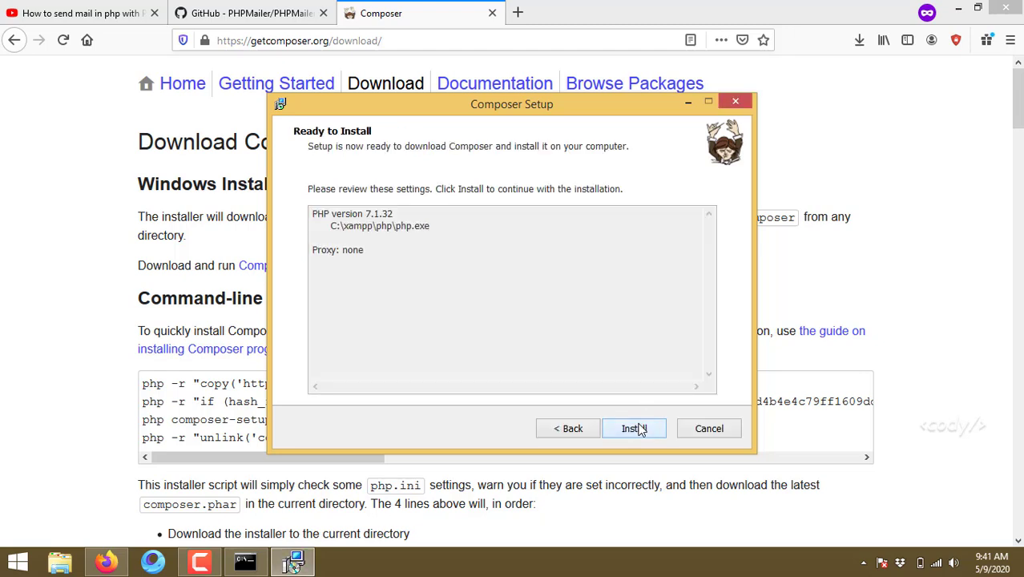
{"action": "left_click", "coordinate": [634, 428]}
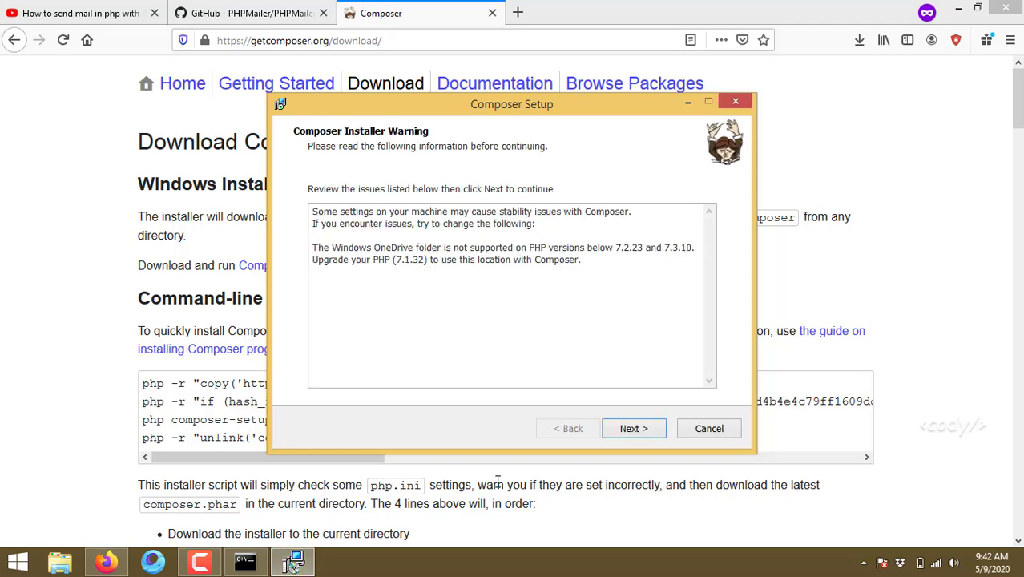
{"action": "left_click", "coordinate": [633, 428]}
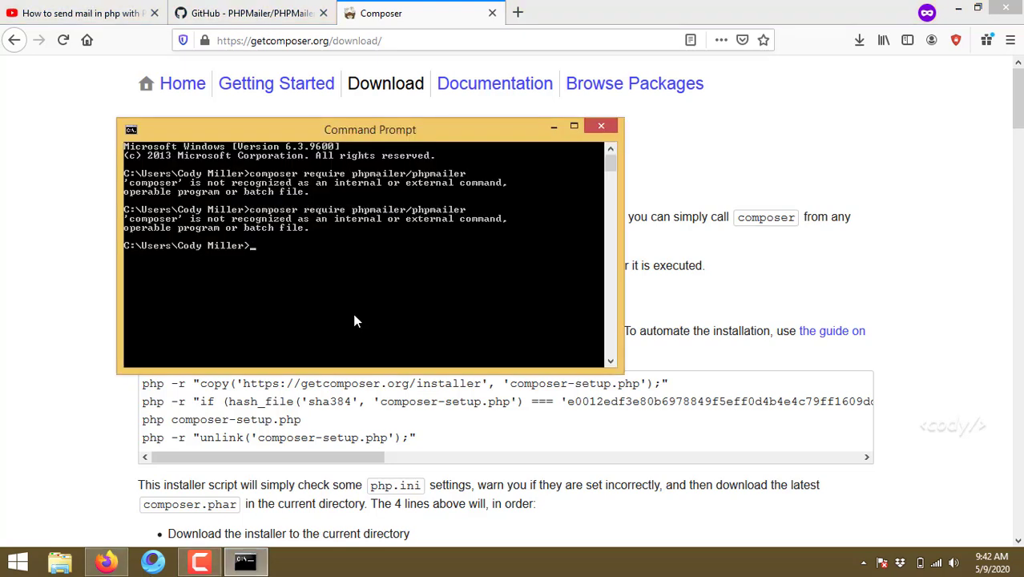
Step: Run composer in Command Prompt to confirm it is now recognized
{"action": "left_click", "coordinate": [601, 125]}
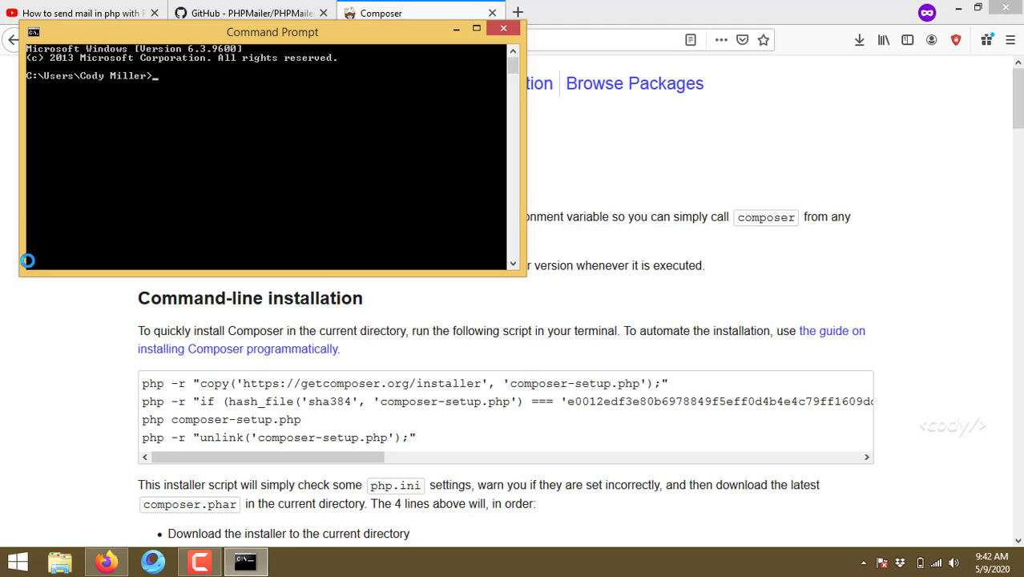
{"action": "right_click", "coordinate": [319, 107]}
{"action": "type", "text": "c"}
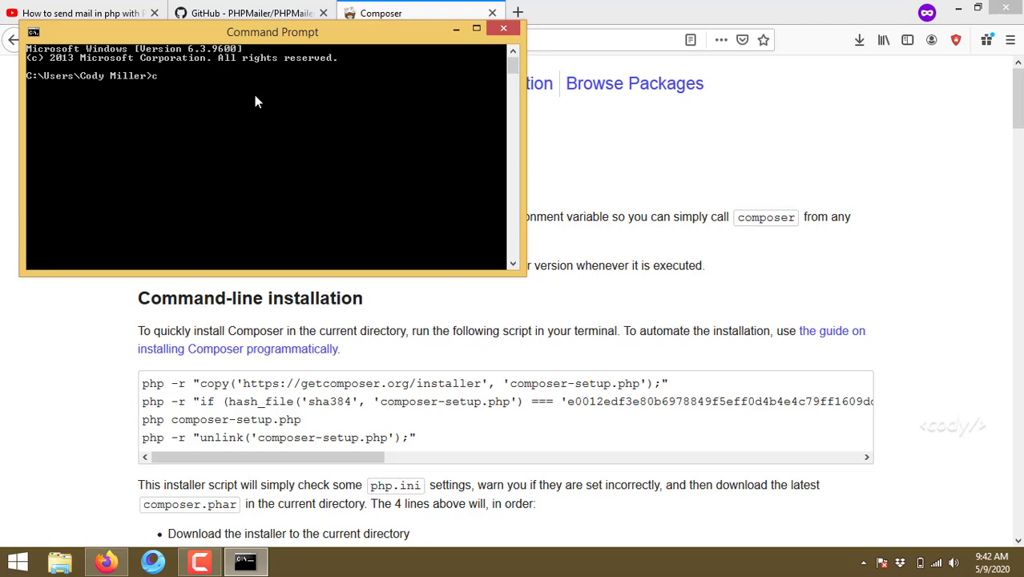
{"action": "type", "text": "omposer"}
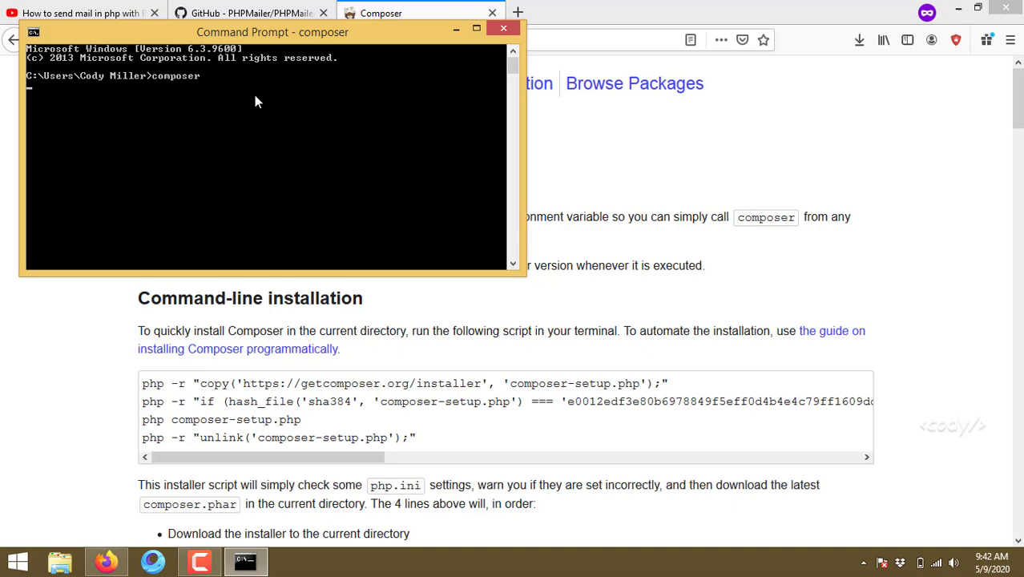
{"action": "key", "text": "enter"}
{"action": "type", "text": "cd u"}
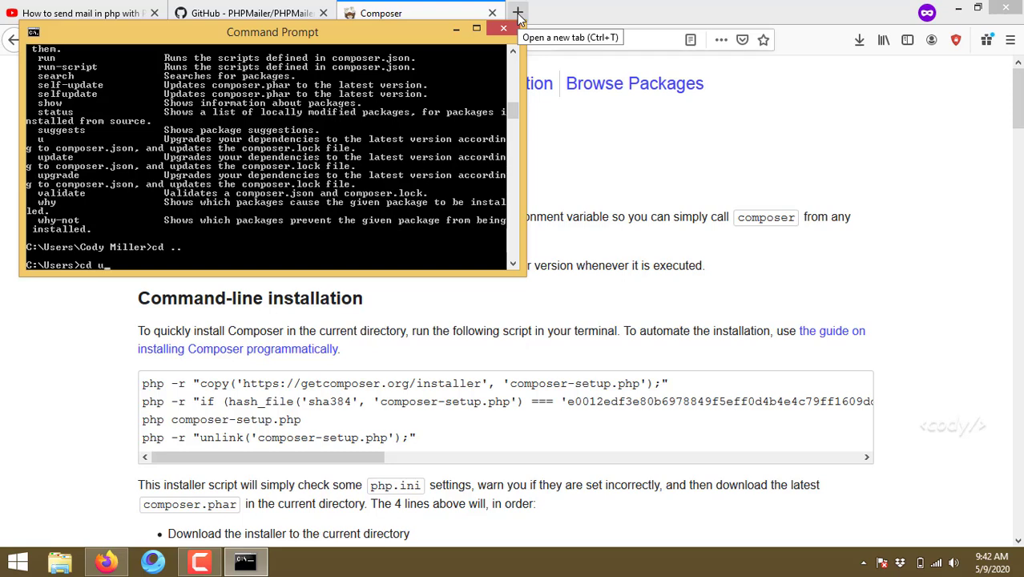
Step: Navigate into the user folder, make a phpmailer directory with mkdir and cd into it
{"action": "type", "text": "t"}
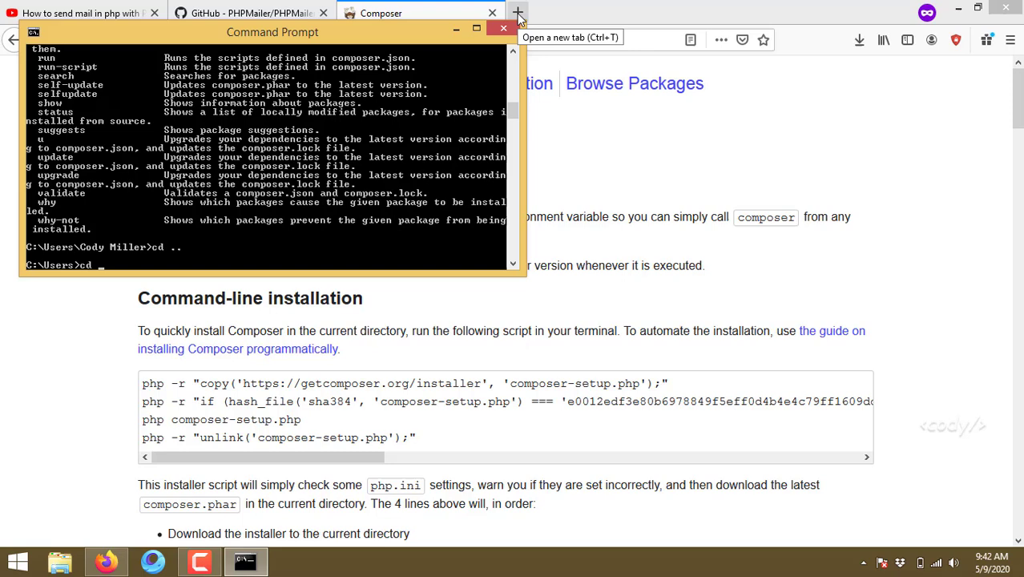
{"action": "type", "text": "\"Default User\""}
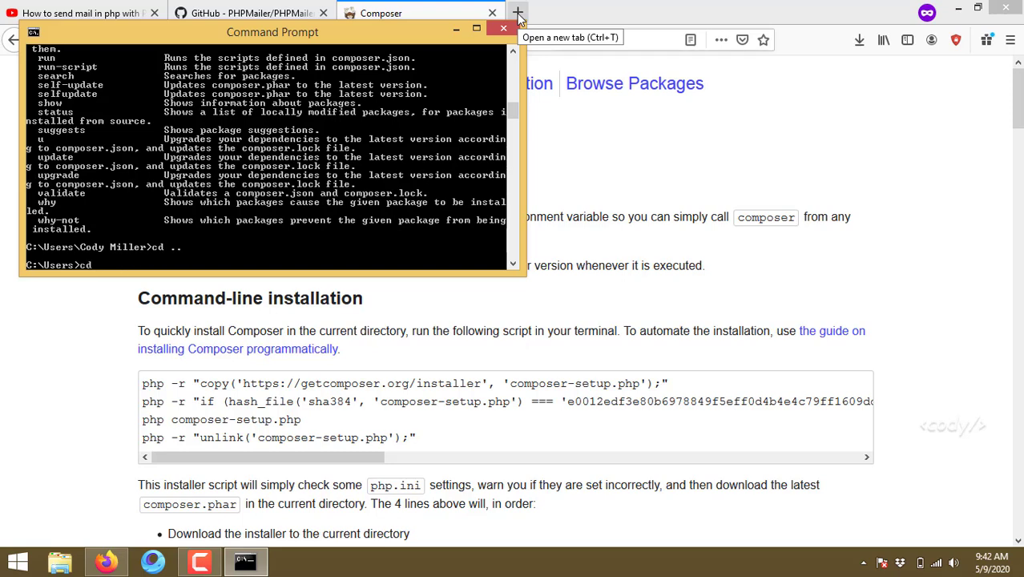
{"action": "type", "text": "C"}
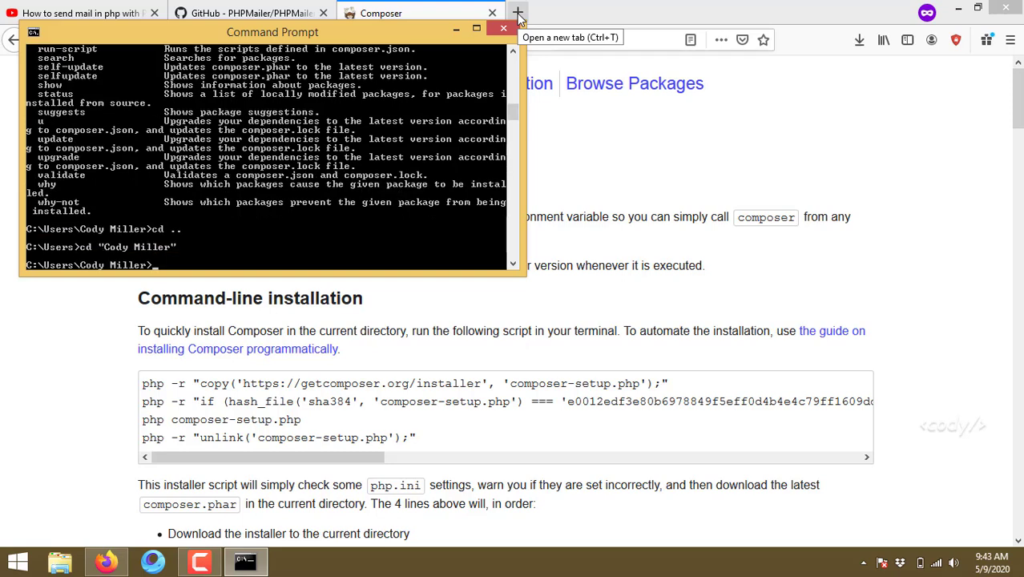
{"action": "type", "text": "mkdir"}
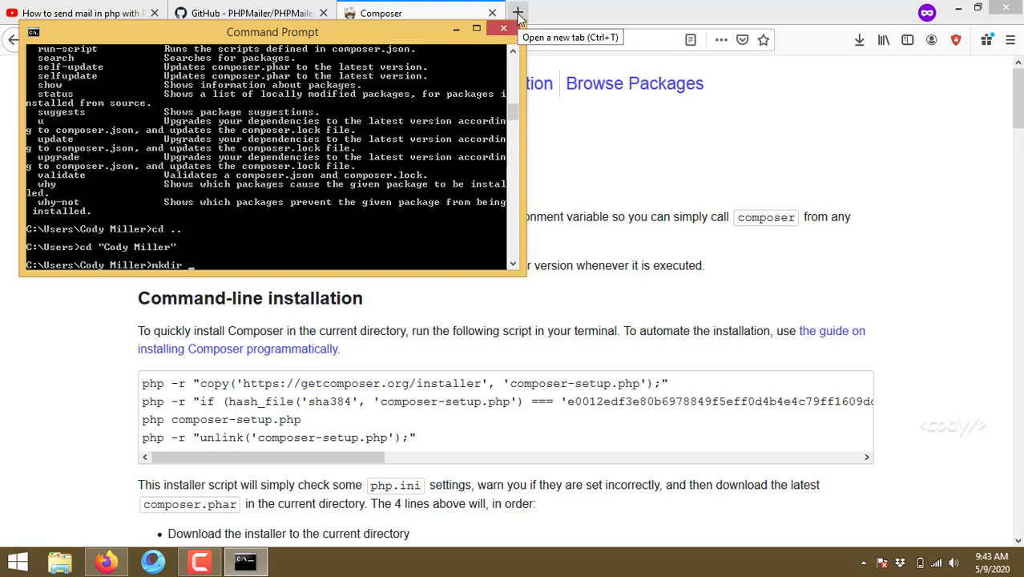
{"action": "type", "text": "phpmailer"}
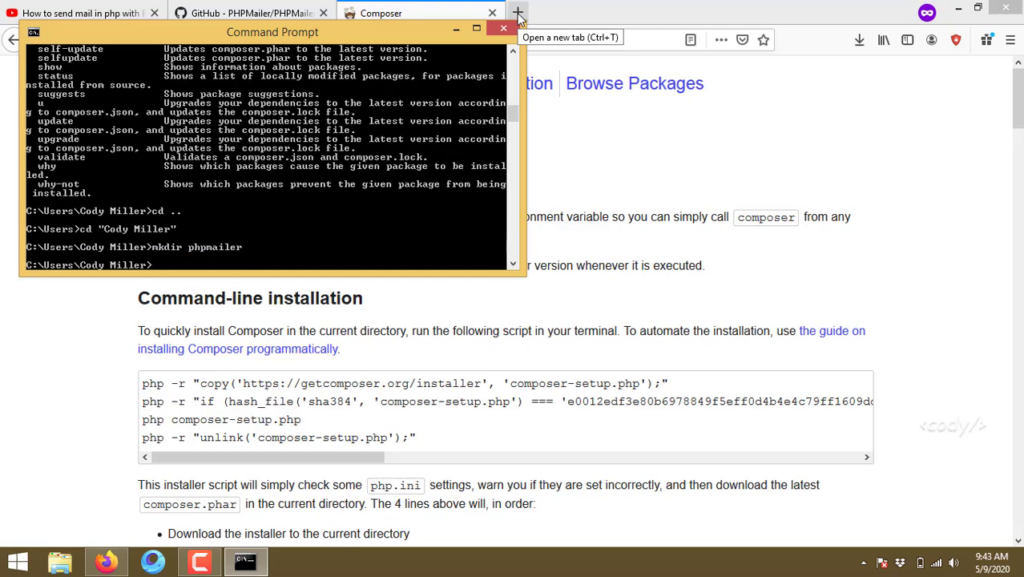
{"action": "type", "text": "cd phpmailer"}
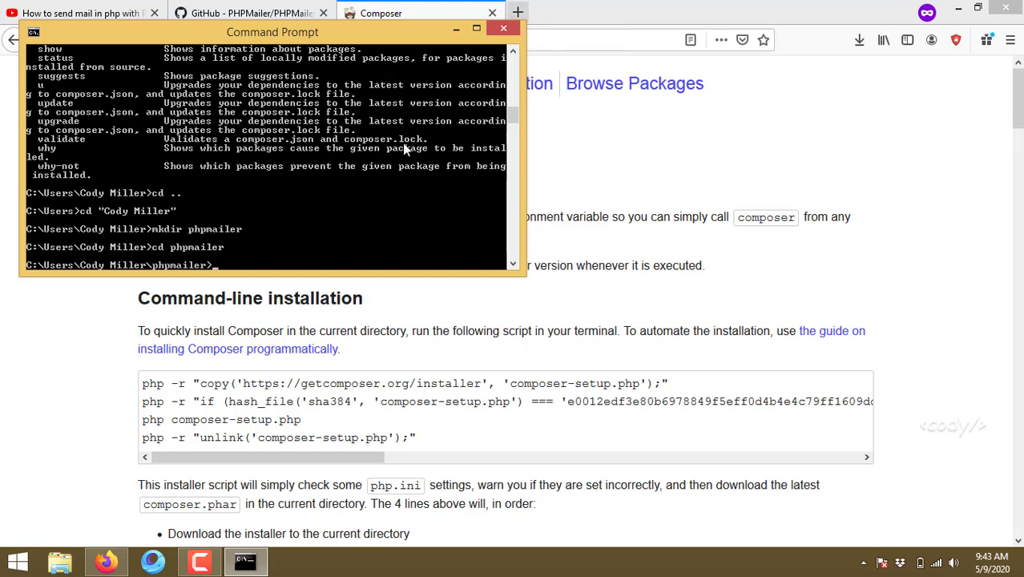
Step: Paste and run 'composer require phpmailer/phpmailer' inside the phpmailer folder
{"action": "right_click", "coordinate": [320, 264]}
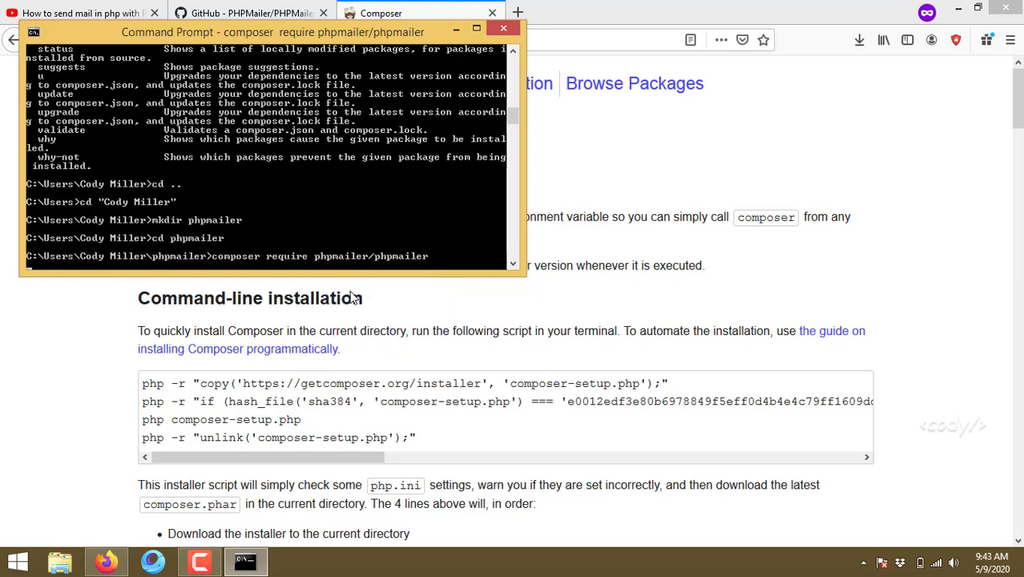
{"action": "mouse_move", "coordinate": [234, 264]}
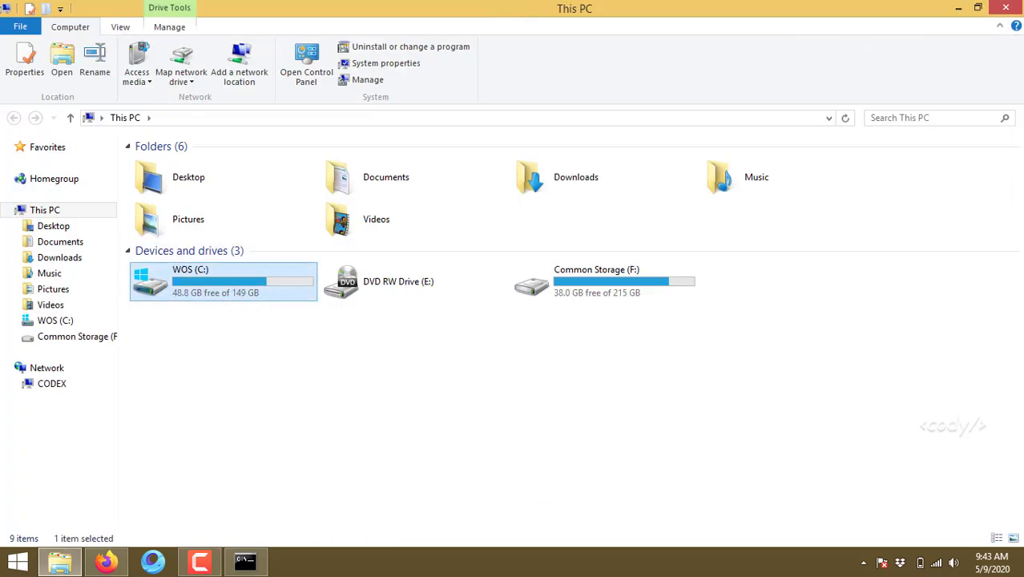
Step: Browse C: > Users > the user's home folder and enter phpmailer to see vendor, composer.json and composer.lock
{"action": "left_click", "coordinate": [244, 561]}
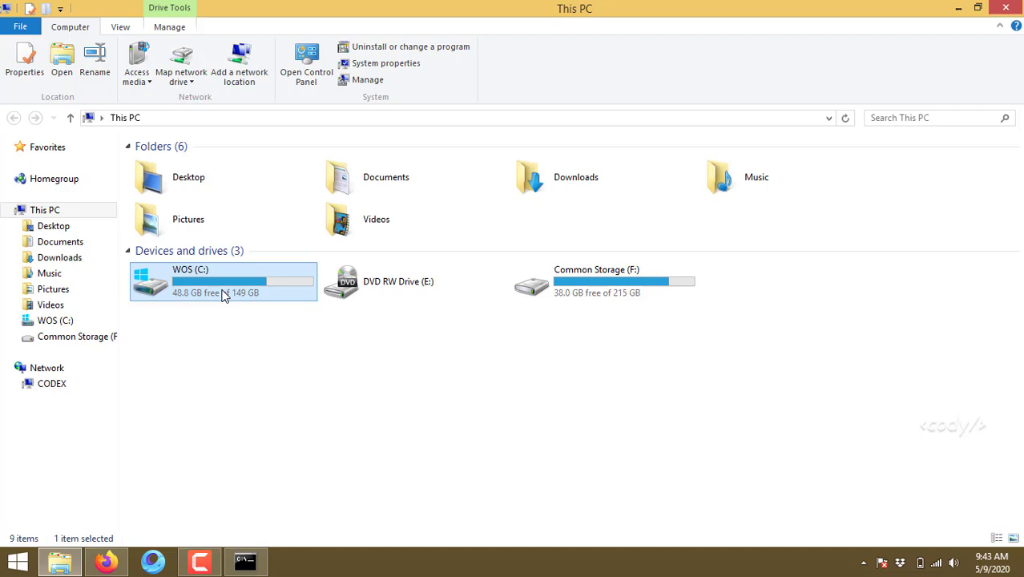
{"action": "double_click", "coordinate": [223, 281]}
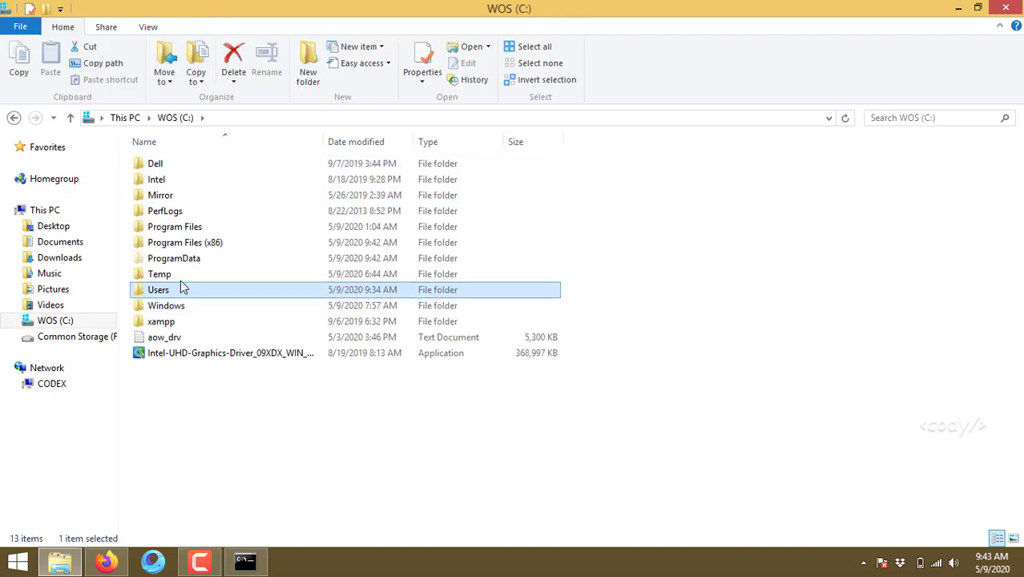
{"action": "double_click", "coordinate": [158, 289]}
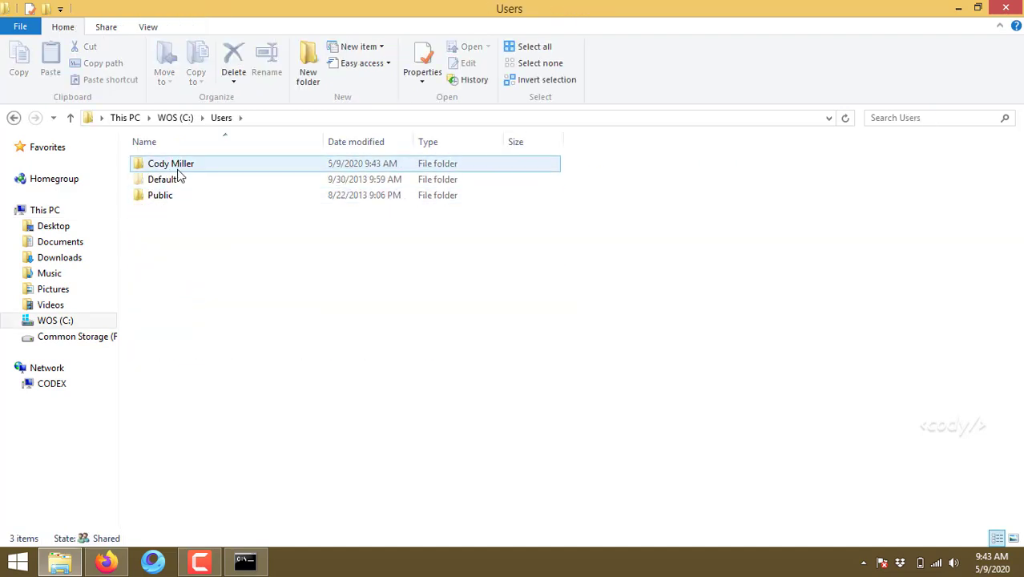
{"action": "double_click", "coordinate": [170, 163]}
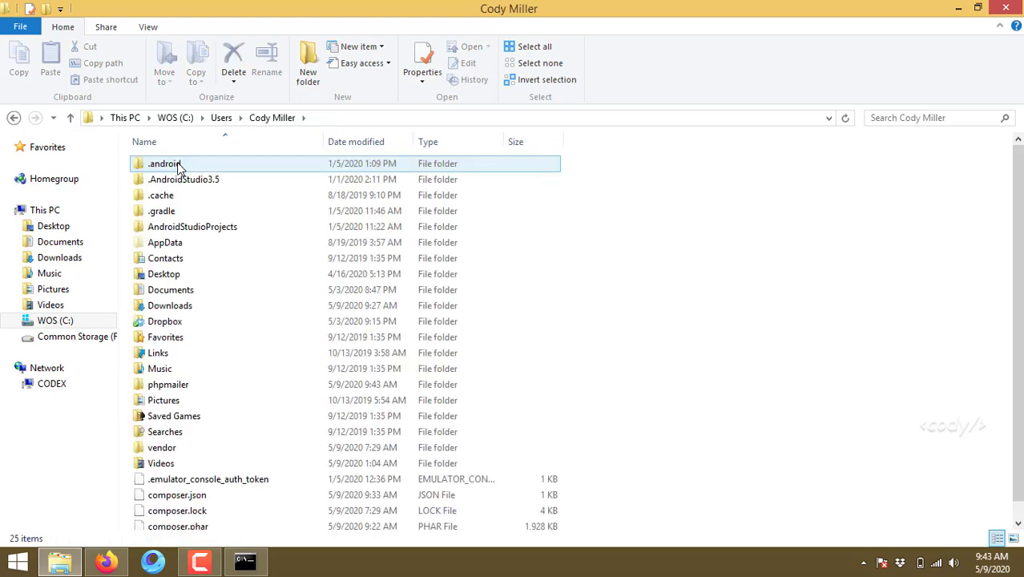
{"action": "left_click", "coordinate": [166, 337]}
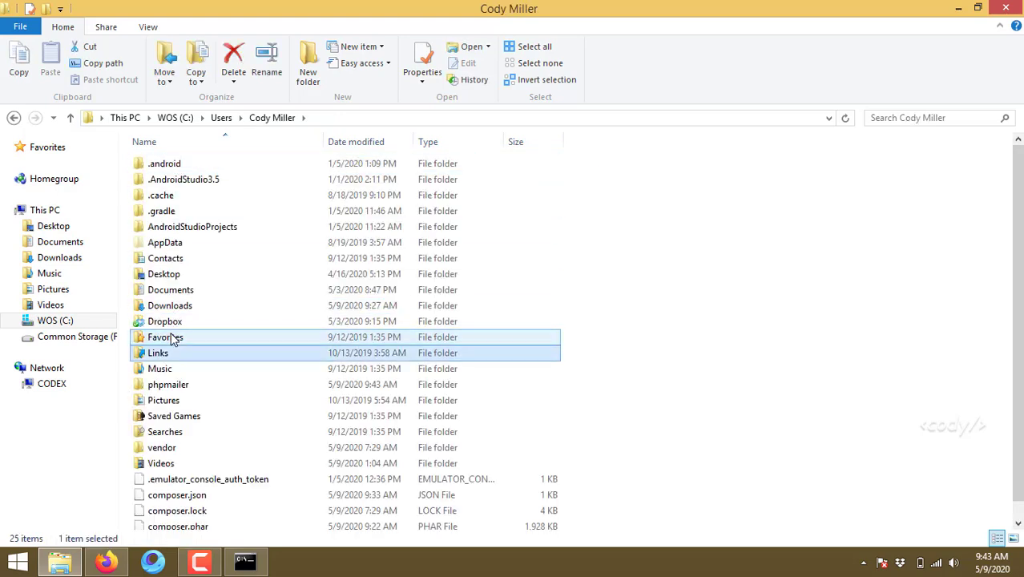
{"action": "left_click", "coordinate": [168, 384]}
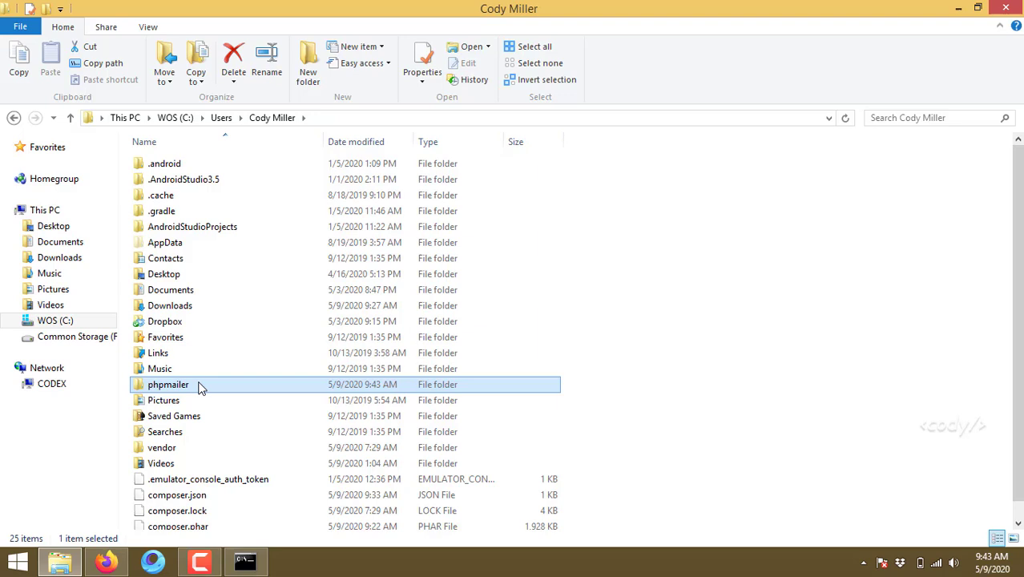
{"action": "mouse_move", "coordinate": [230, 391]}
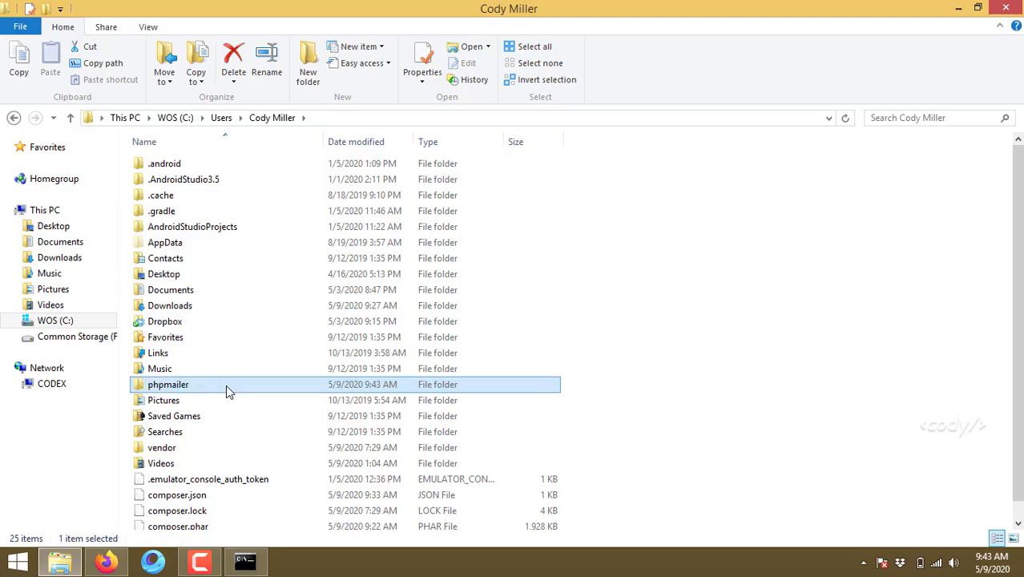
{"action": "double_click", "coordinate": [168, 384]}
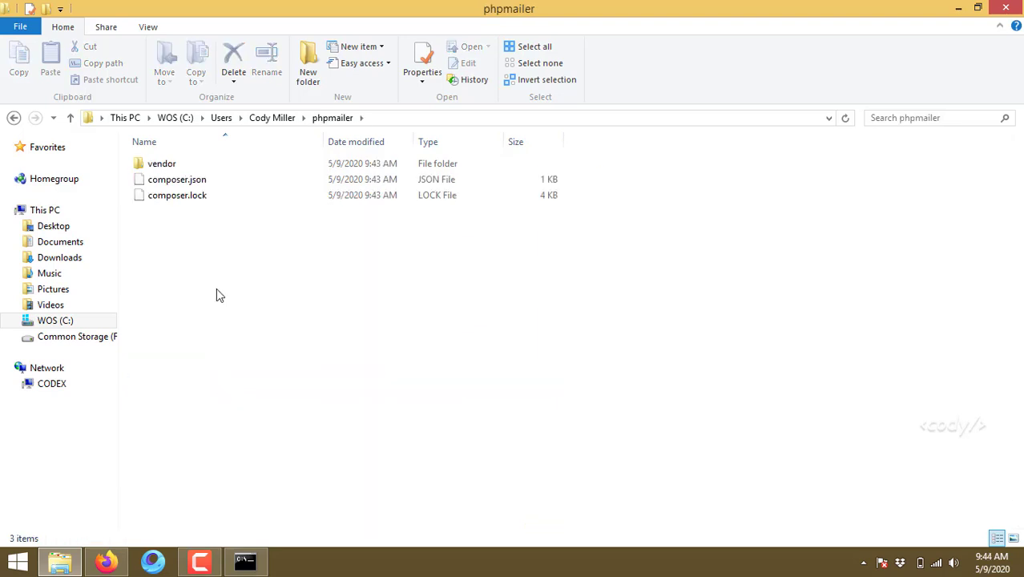
{"action": "left_click", "coordinate": [162, 164]}
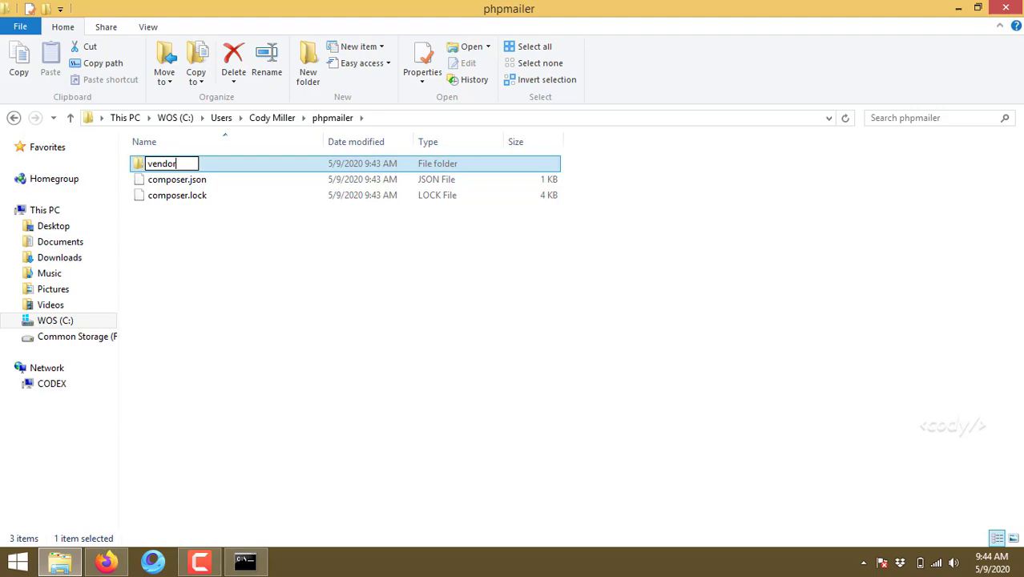
{"action": "left_click", "coordinate": [245, 561]}
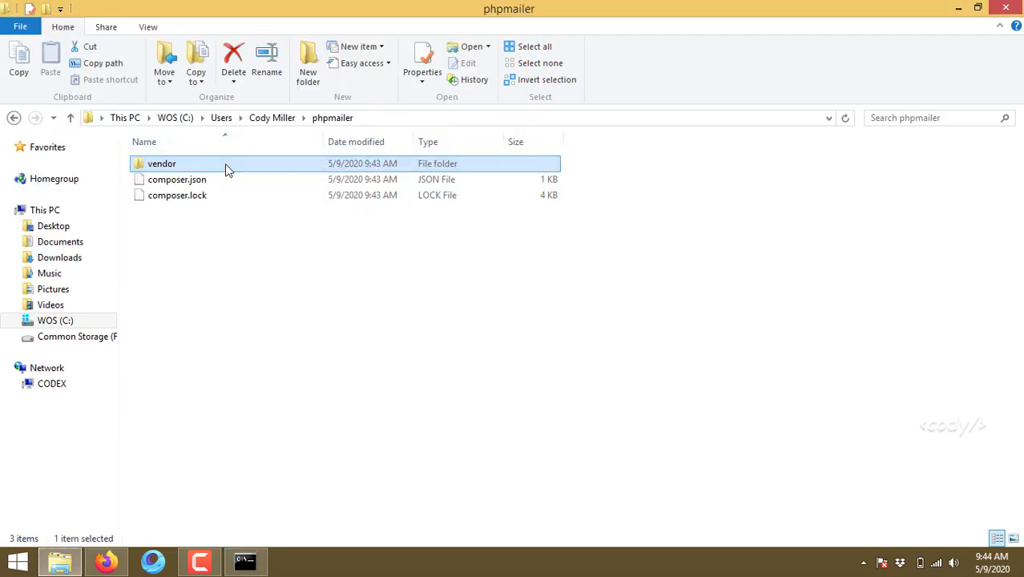
{"action": "double_click", "coordinate": [162, 163]}
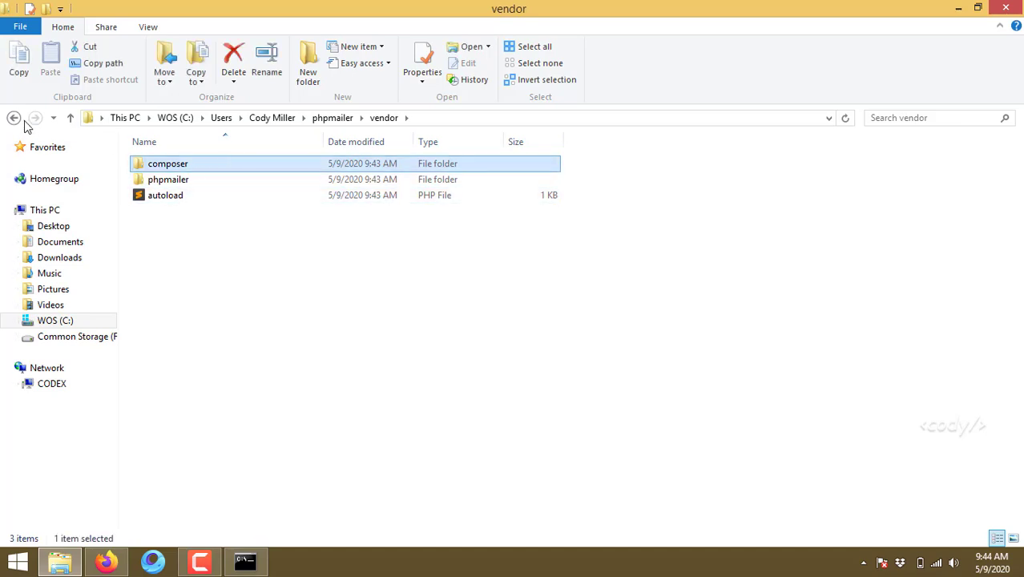
{"action": "left_click", "coordinate": [13, 117]}
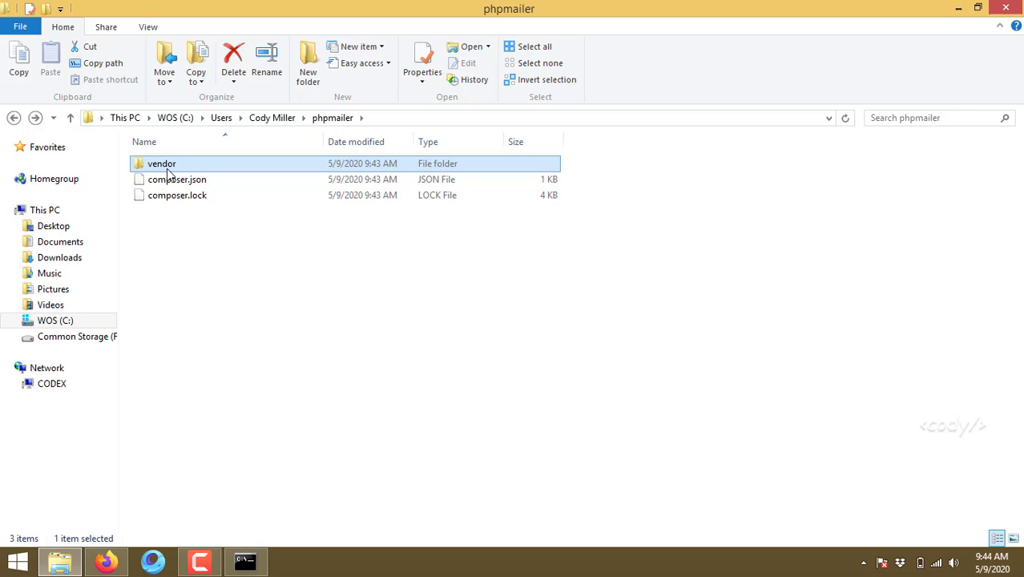
{"action": "mouse_move", "coordinate": [176, 179]}
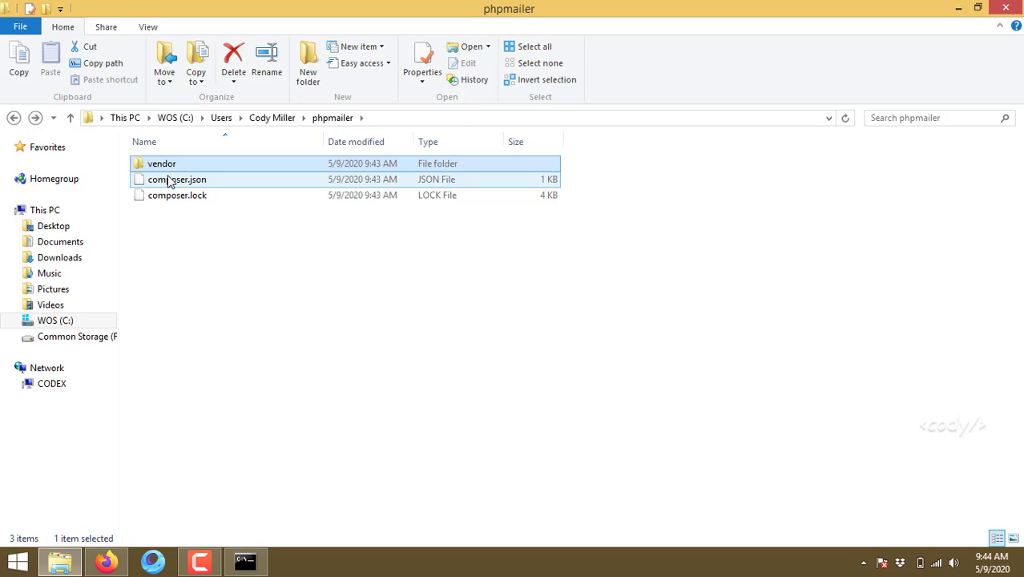
{"action": "mouse_move", "coordinate": [188, 169]}
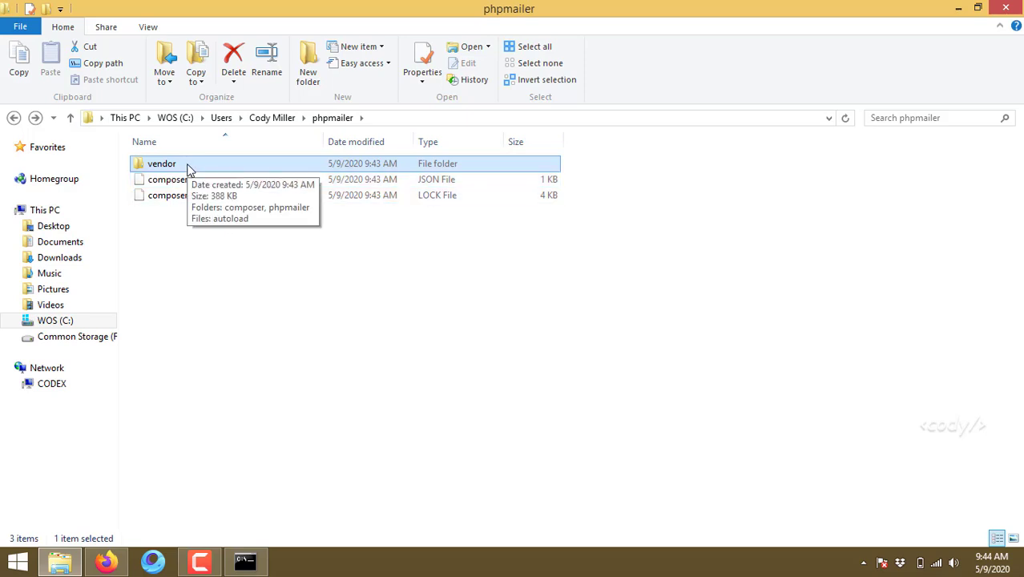